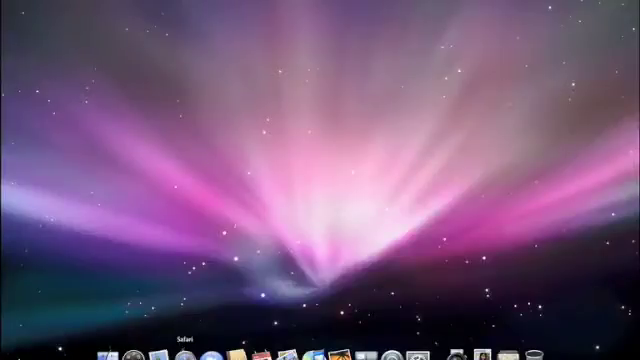
- Open the Downloads stack from the Dock, then close the home-folder Finder window from the menu bar
{"action": "left_click", "coordinate": [180, 350]}
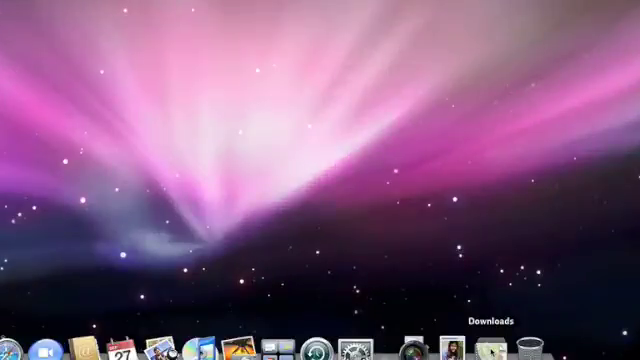
{"action": "left_click", "coordinate": [476, 344]}
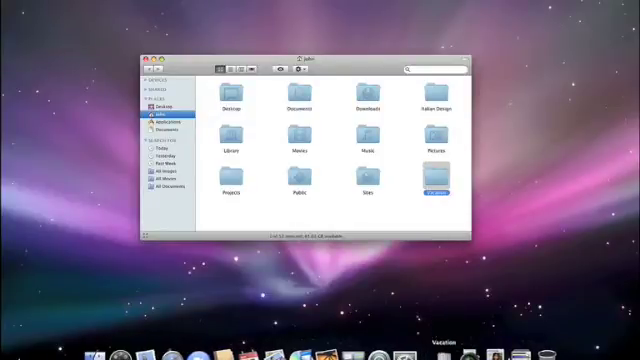
{"action": "left_click", "coordinate": [152, 50]}
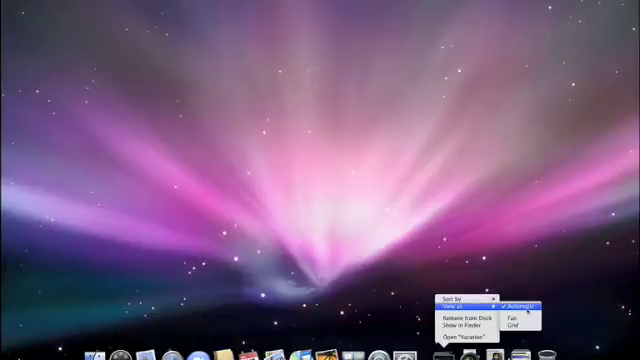
{"action": "mouse_move", "coordinate": [516, 312]}
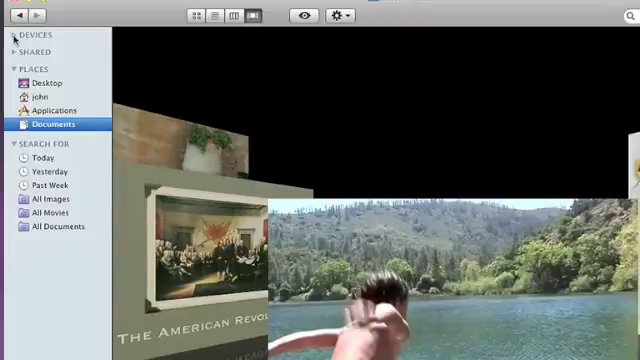
- Show the devices list and select the shared computer under SHARED, connecting as Guest
{"action": "left_click", "coordinate": [12, 36]}
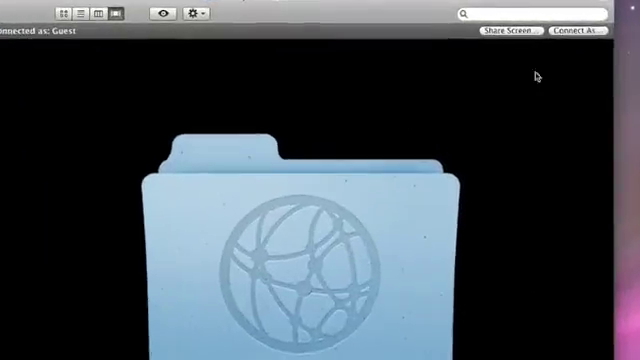
- Connect to the shared MacBook as a Registered User by entering the account password
{"action": "left_click", "coordinate": [584, 30]}
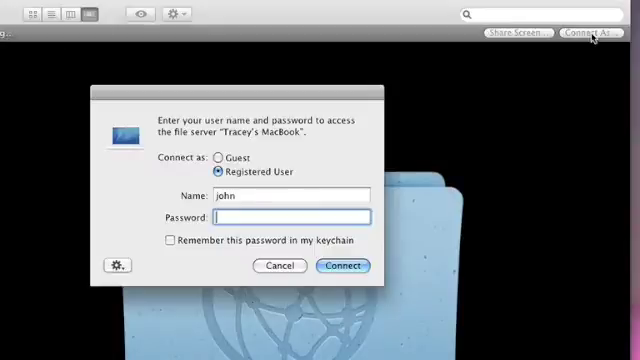
{"action": "type", "text": "••••"}
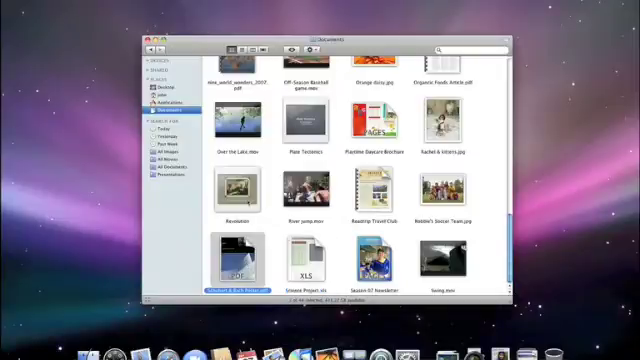
- Preview a file in the picture folder with Quick Look
{"action": "left_click", "coordinate": [304, 190]}
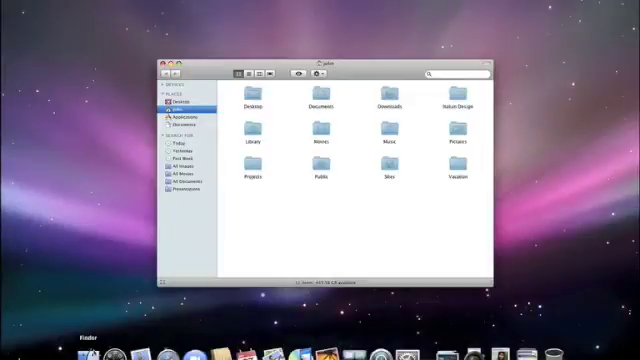
- Return to the home folder's contents and close the Finder window
{"action": "left_click", "coordinate": [456, 100]}
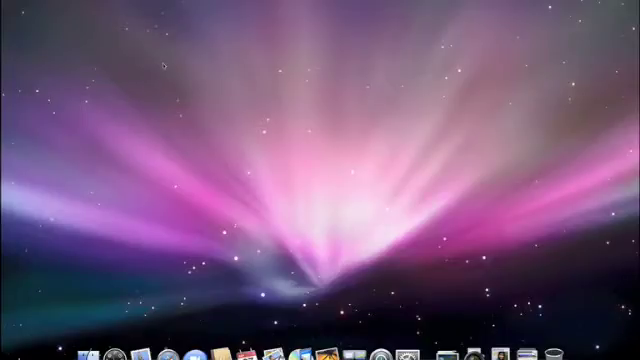
{"action": "mouse_move", "coordinate": [324, 352]}
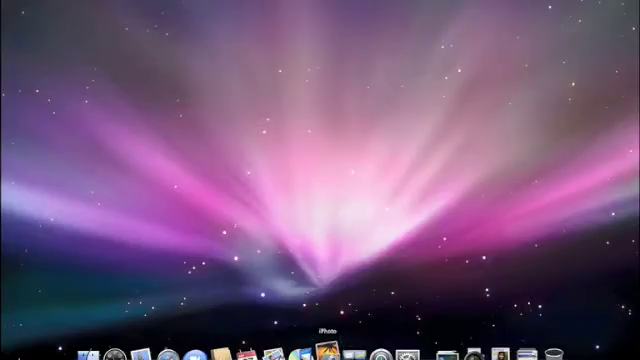
- Launch iPhoto from the Dock to show the photo library, then bring up Exposé & Spaces preferences
{"action": "left_click", "coordinate": [324, 350]}
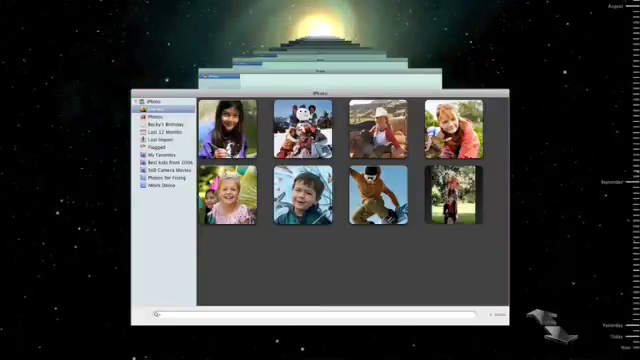
{"action": "left_click", "coordinate": [452, 198]}
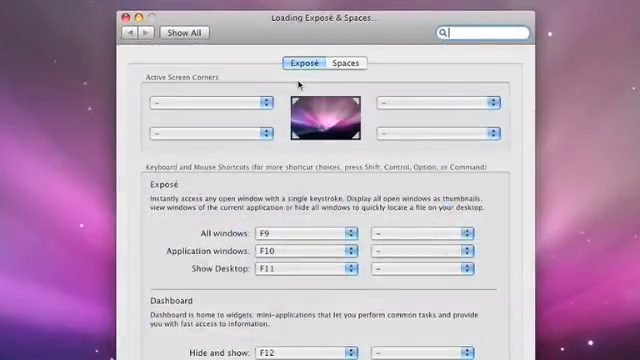
- Enable Spaces with the default four spaces in a two-by-two grid and close the preferences
{"action": "left_click", "coordinate": [348, 62]}
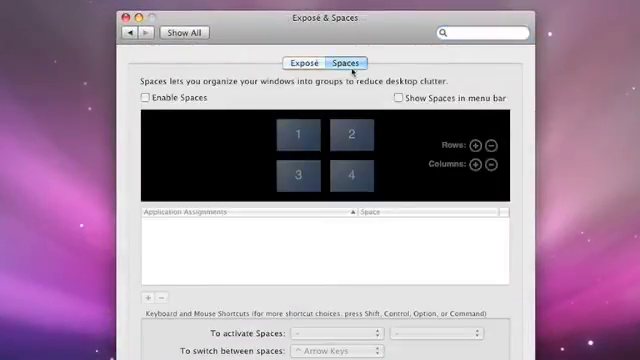
{"action": "left_click", "coordinate": [140, 98]}
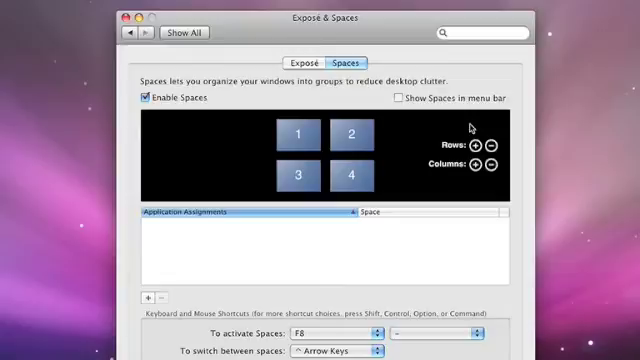
{"action": "left_click", "coordinate": [480, 148]}
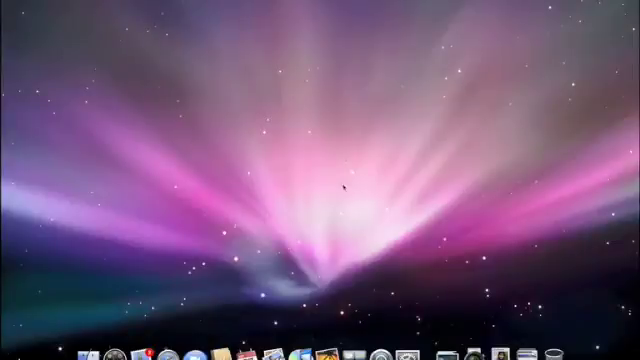
- Bring up iPhoto showing the 'A Fun Week at Zaca Lake' photo book
{"action": "left_click", "coordinate": [200, 350]}
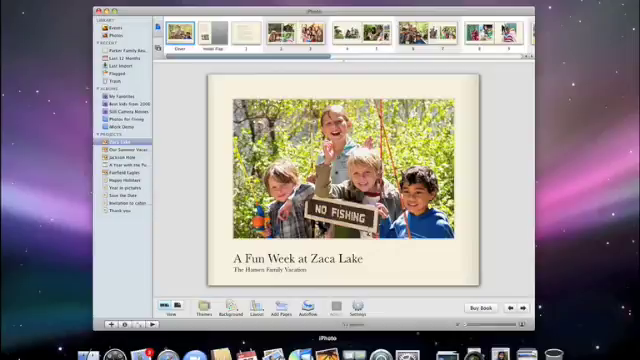